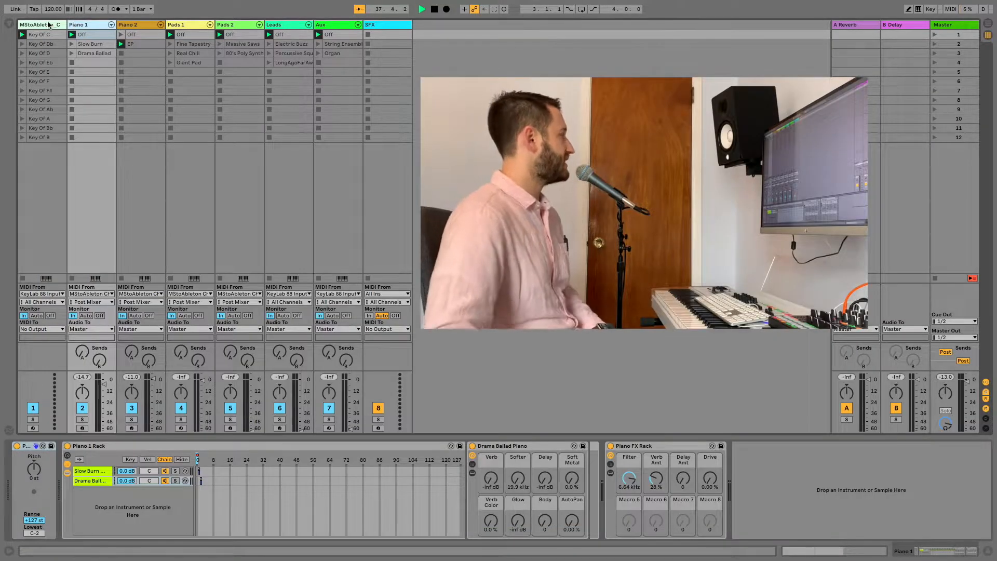
# Step: Show the Piano 2, Pads 1 and Pads 2 instrument racks, ending on Massive Saws / 80's Poly Synth
pyautogui.click(127, 25)
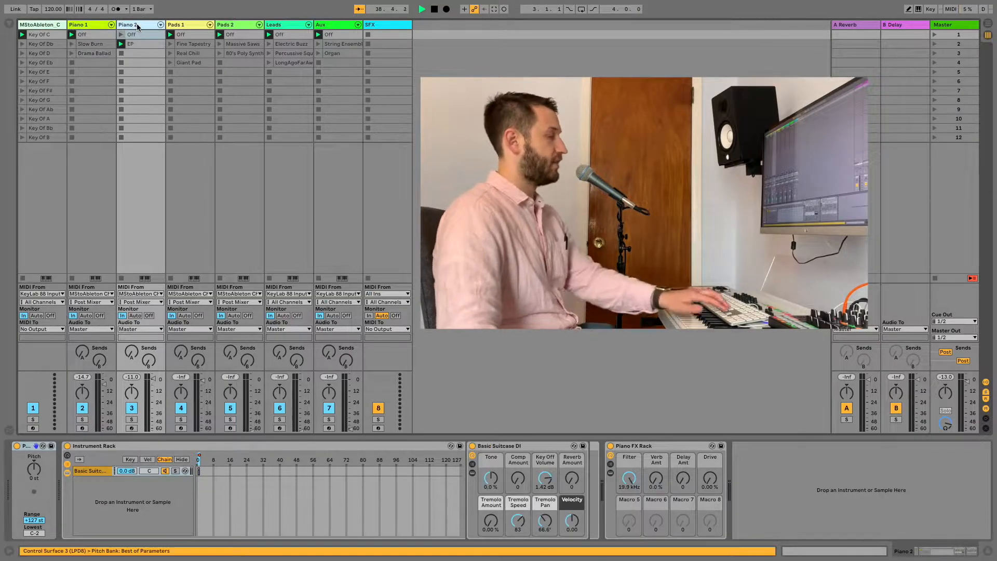
pyautogui.click(238, 25)
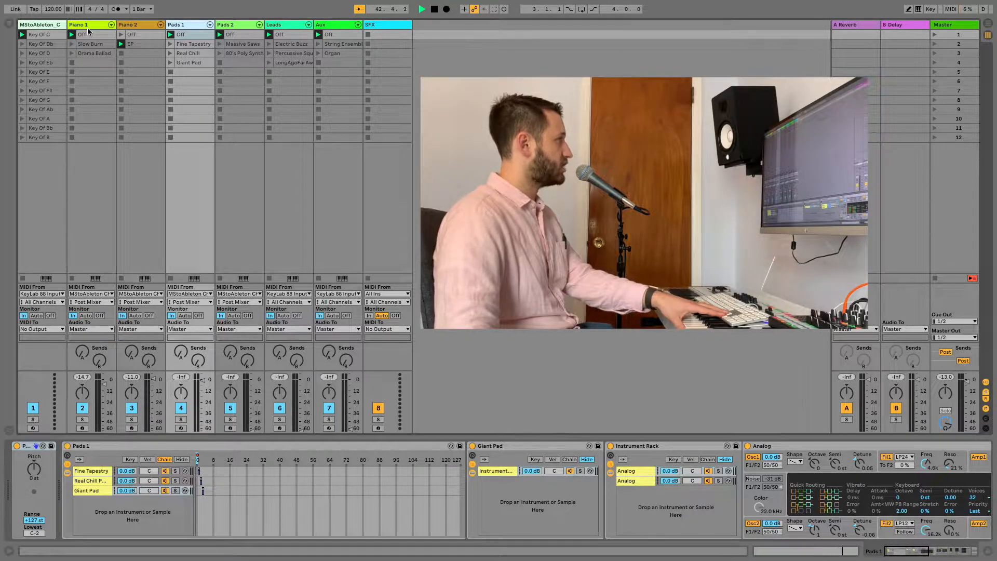
pyautogui.click(90, 44)
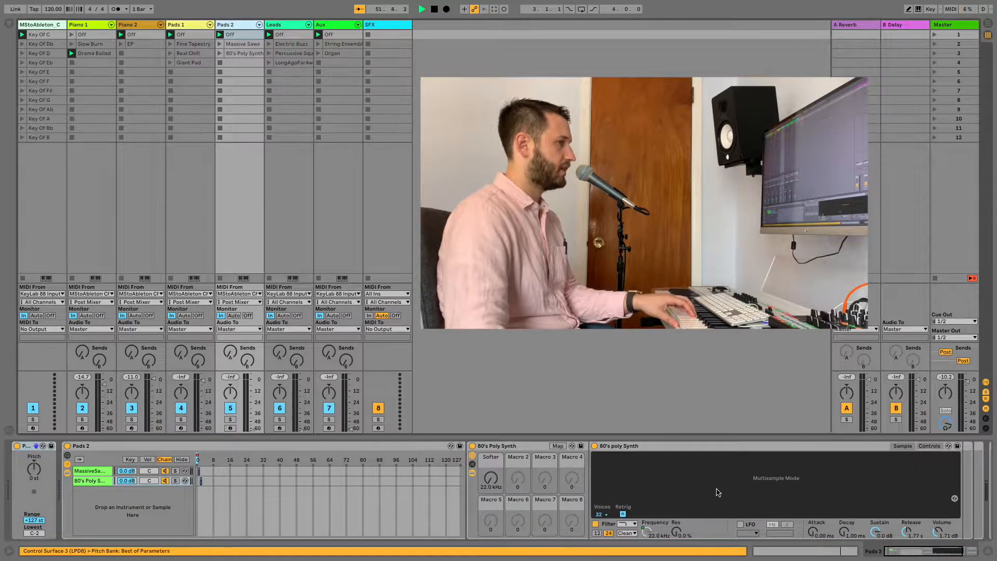
pyautogui.click(274, 24)
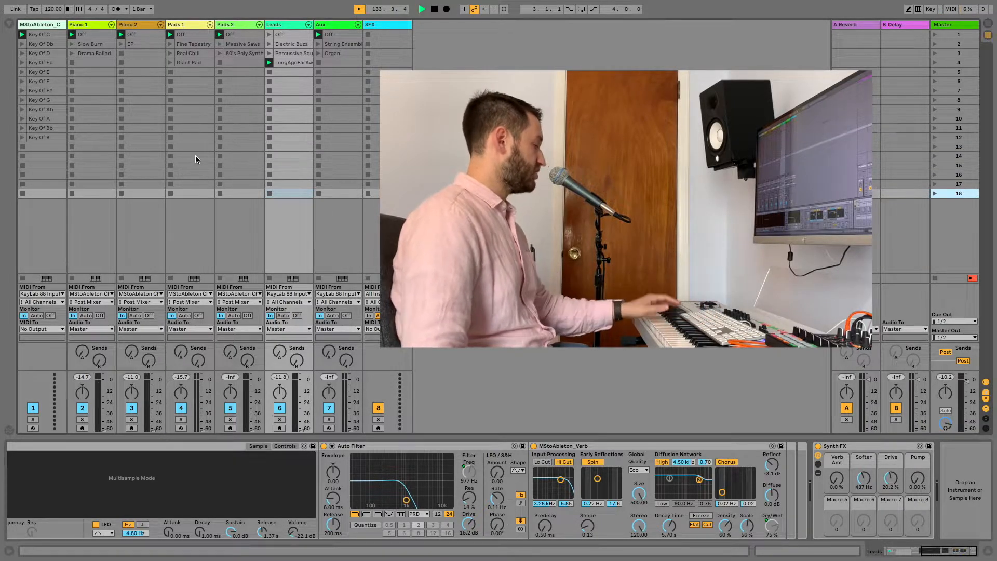
# Step: Pick the Drama Ballad, Real Chill and Leads clips for the new song-section scenes
pyautogui.click(94, 53)
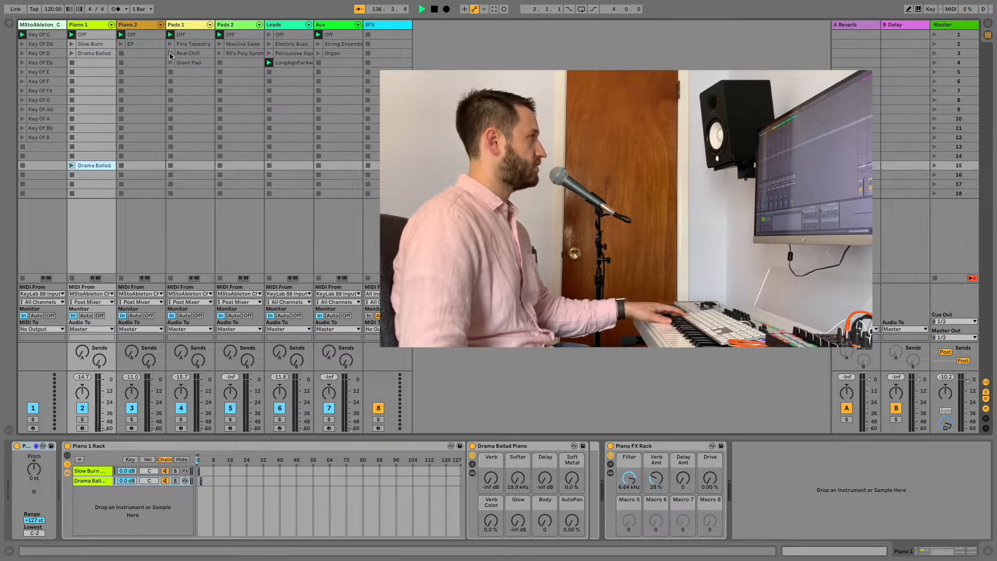
pyautogui.click(189, 43)
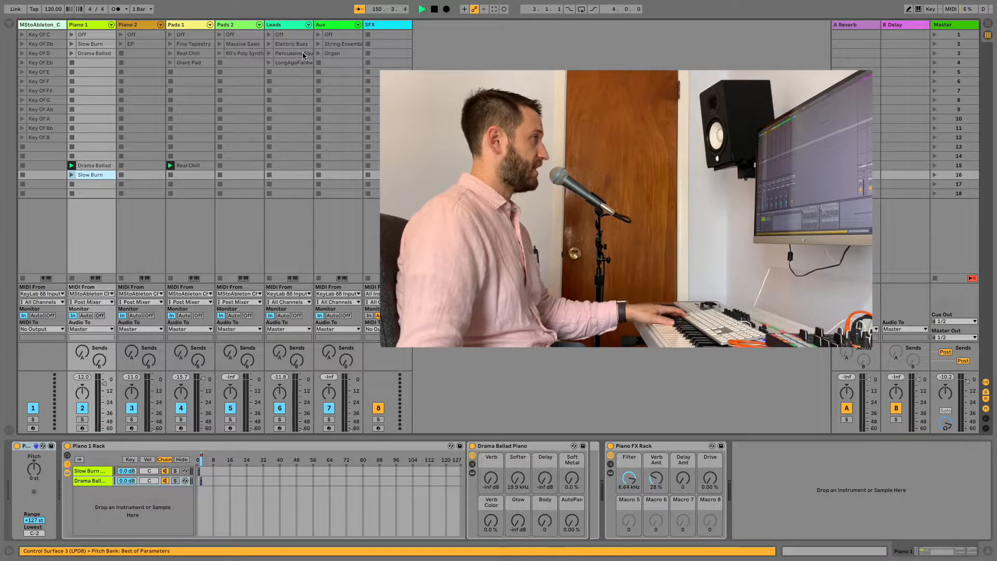
pyautogui.click(343, 165)
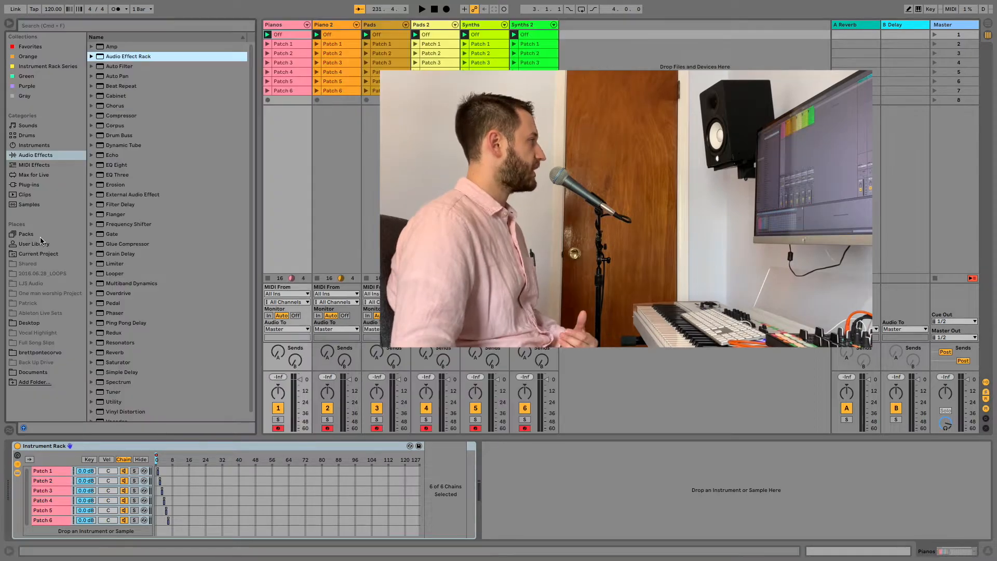
# Step: Select User Library under Places to list its preset folders and files
pyautogui.click(34, 243)
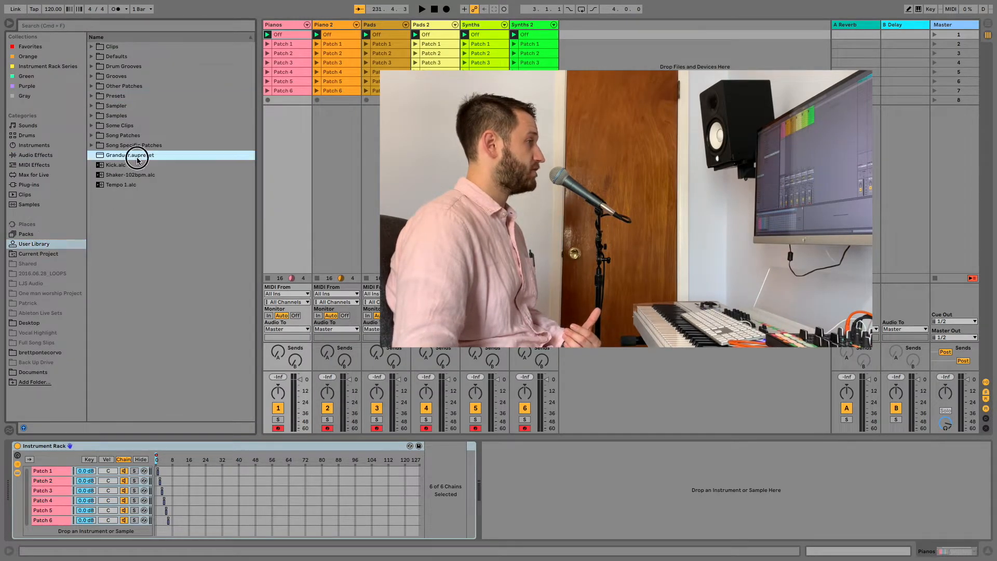